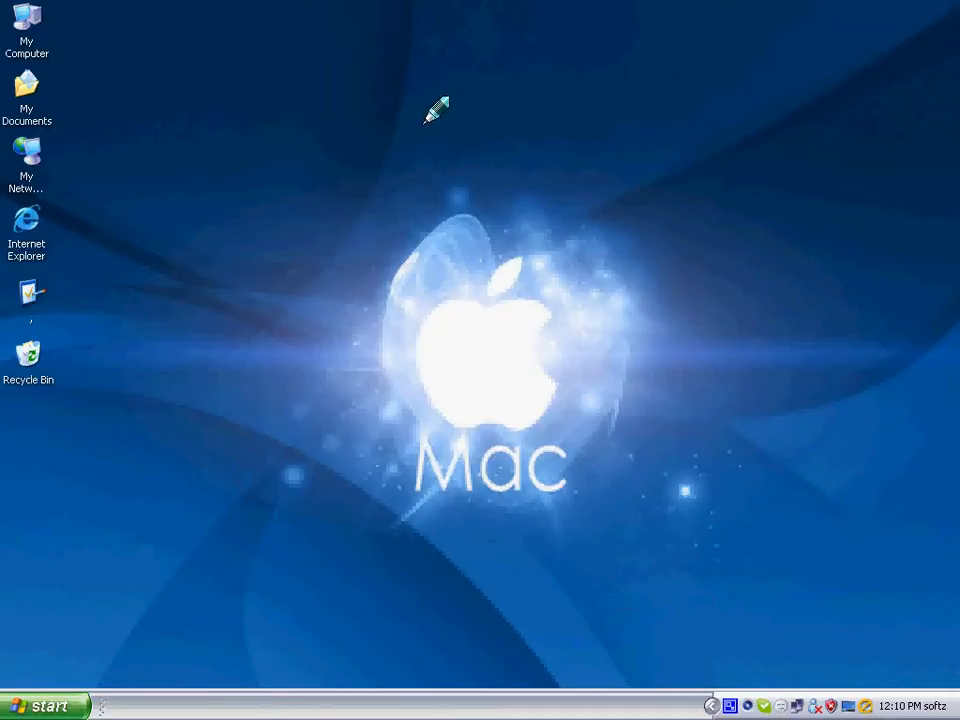
Create a new desktop folder and name it 'softz'.
right_click(437, 110)
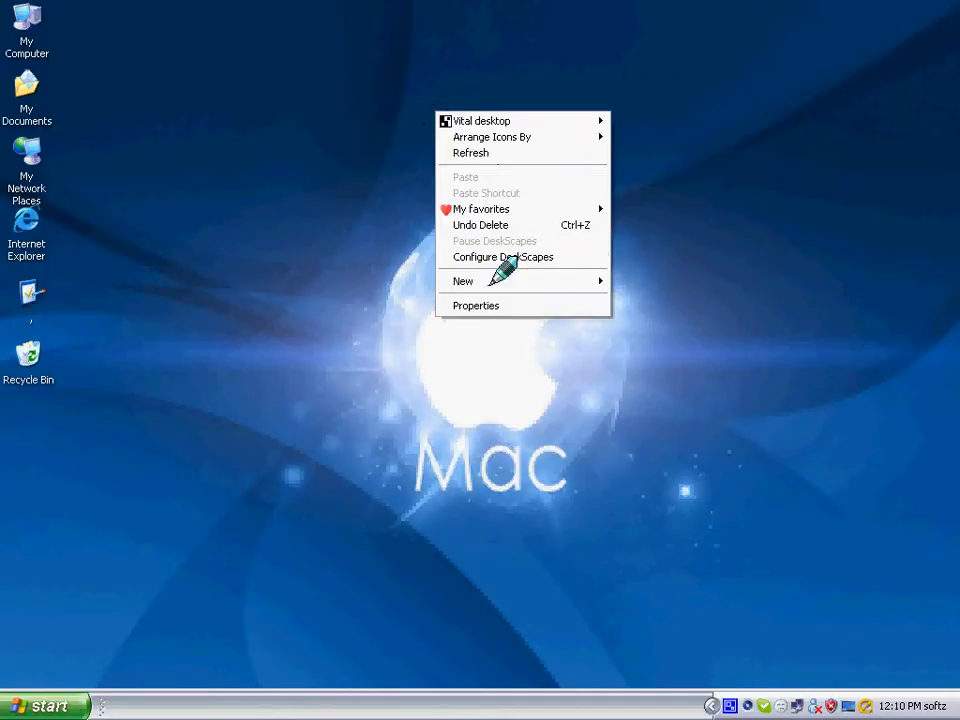
click(463, 280)
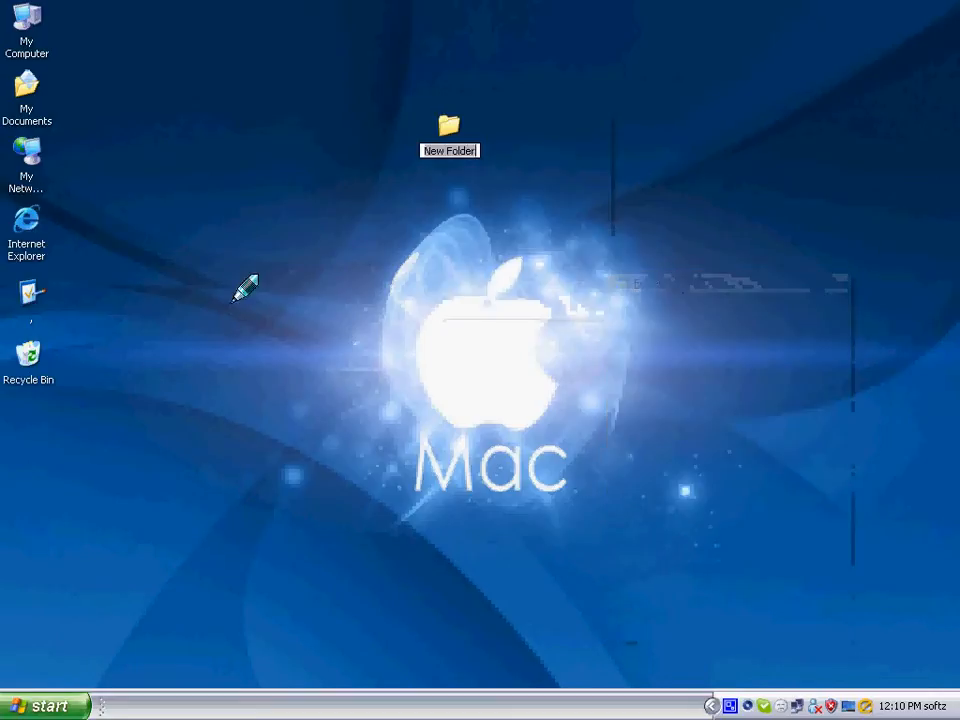
right_click(245, 290)
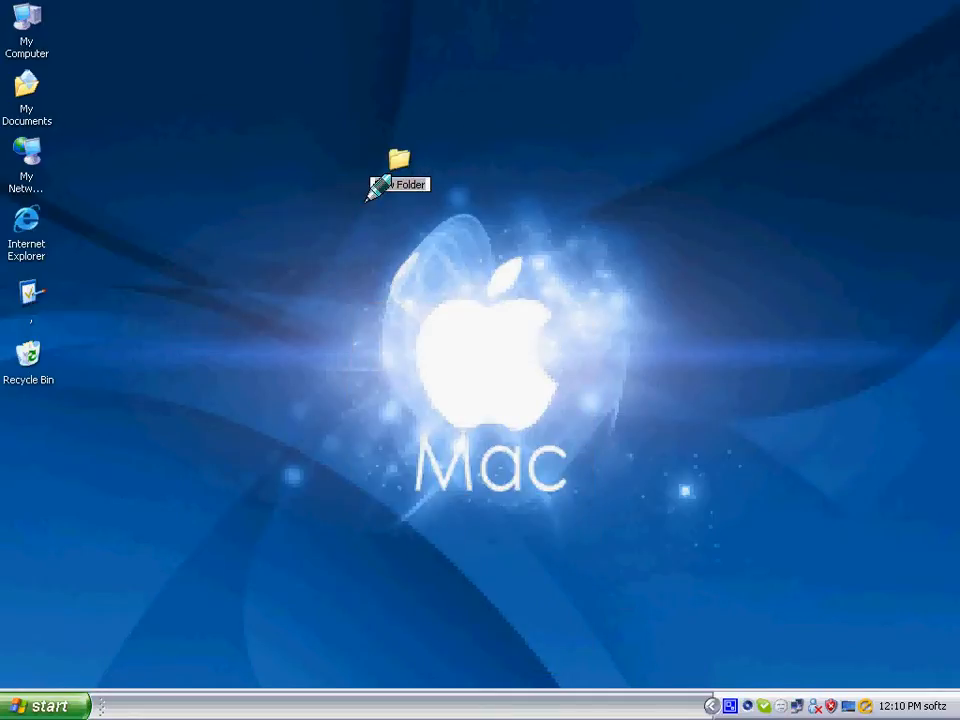
text(softz)
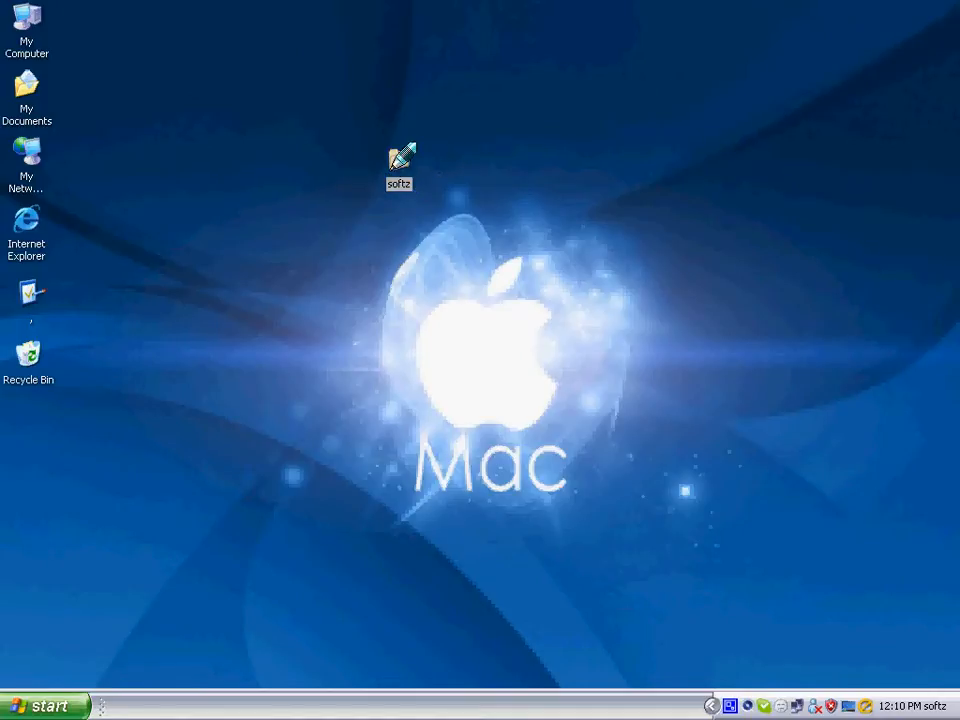
Open the softz folder's Properties on the Customize tab.
right_click(398, 165)
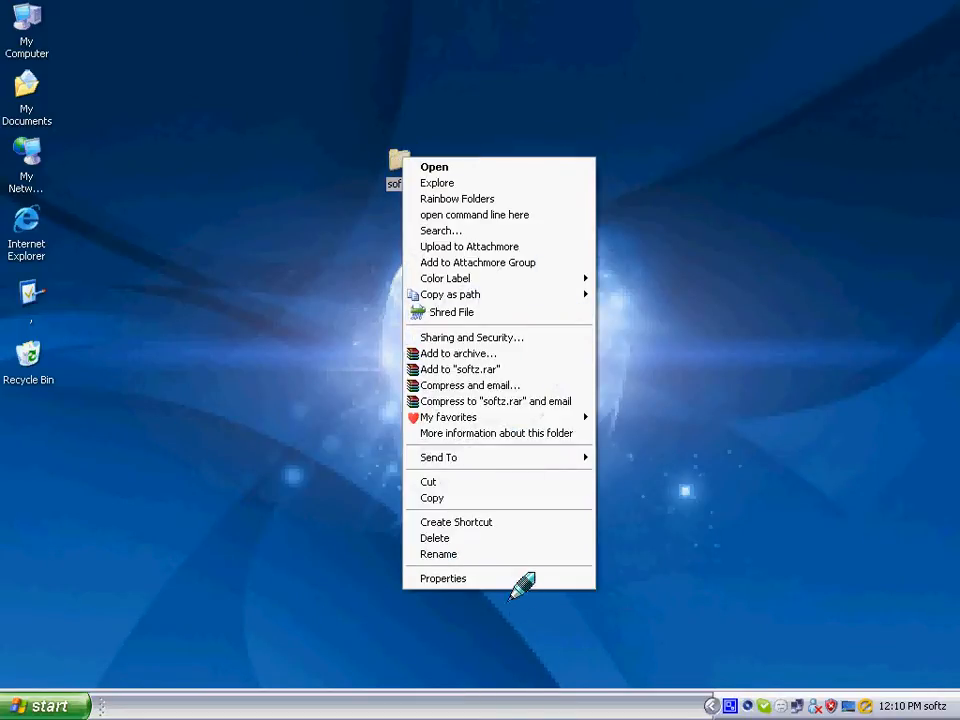
click(442, 578)
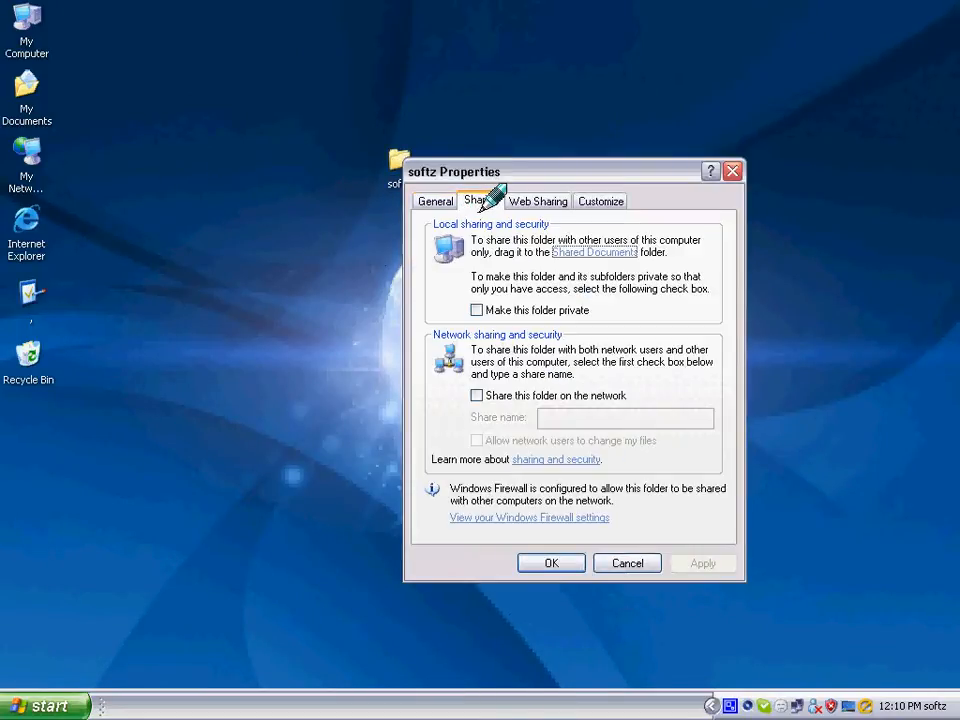
click(600, 201)
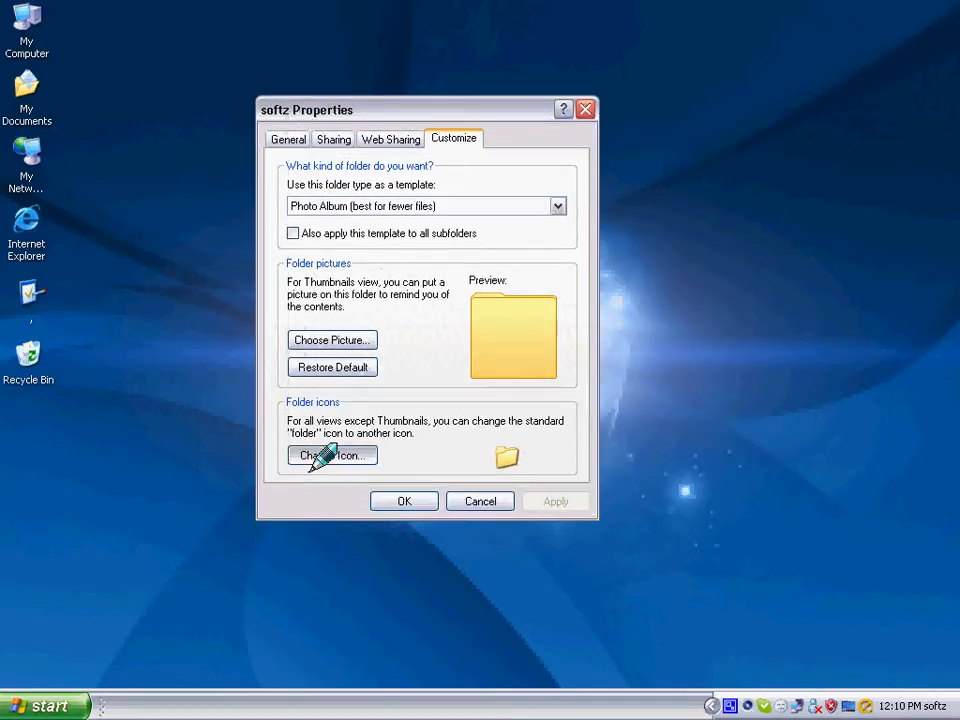
Change the softz folder icon to the handheld device icon and close Properties.
click(331, 455)
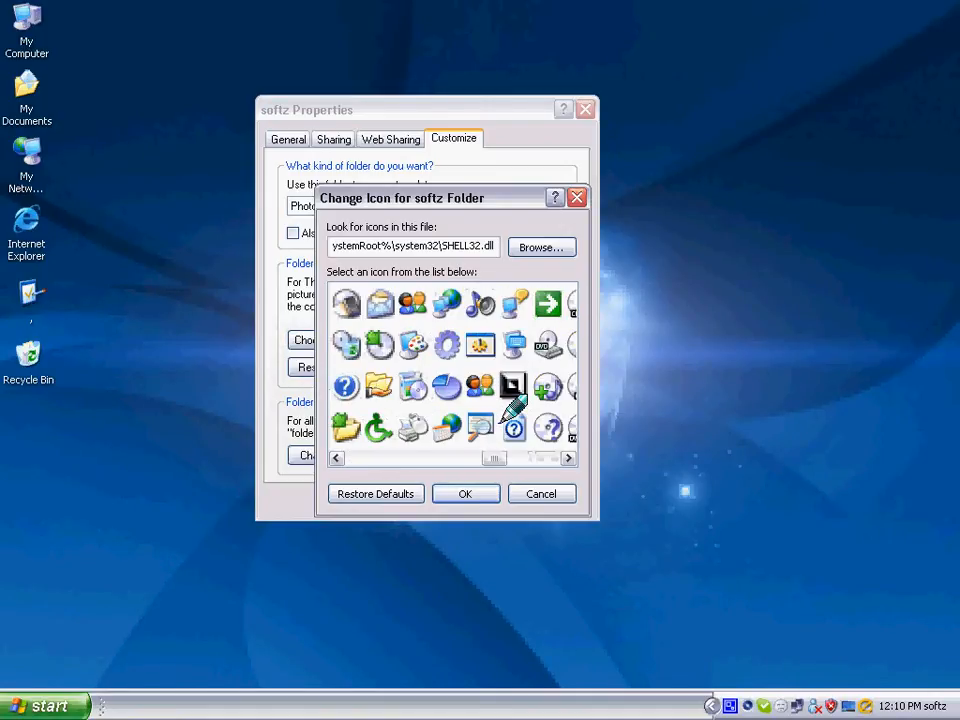
click(568, 457)
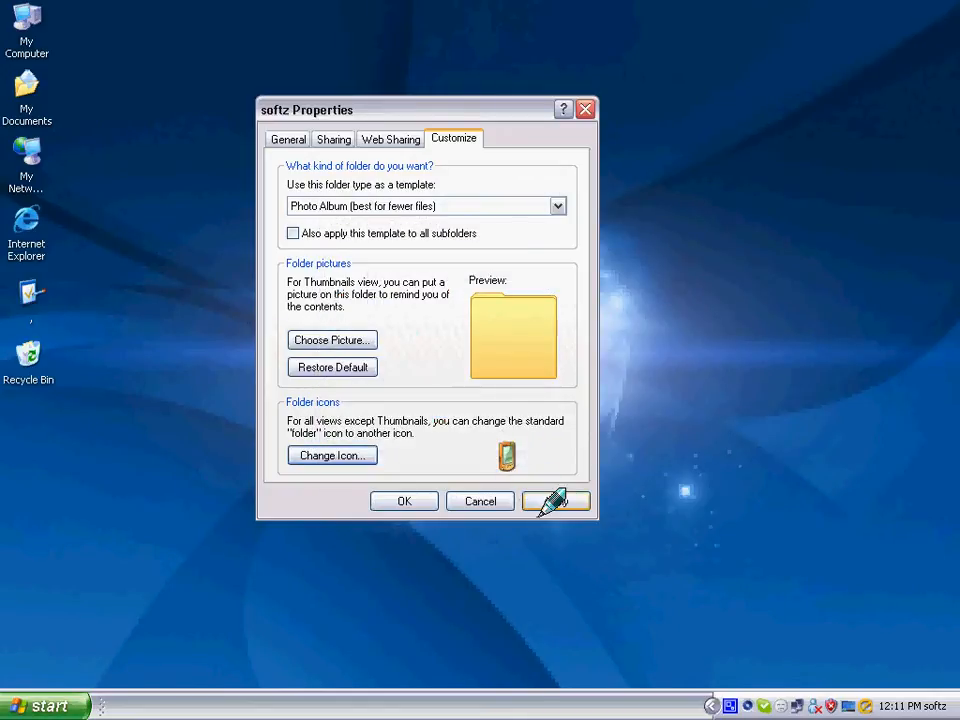
click(404, 501)
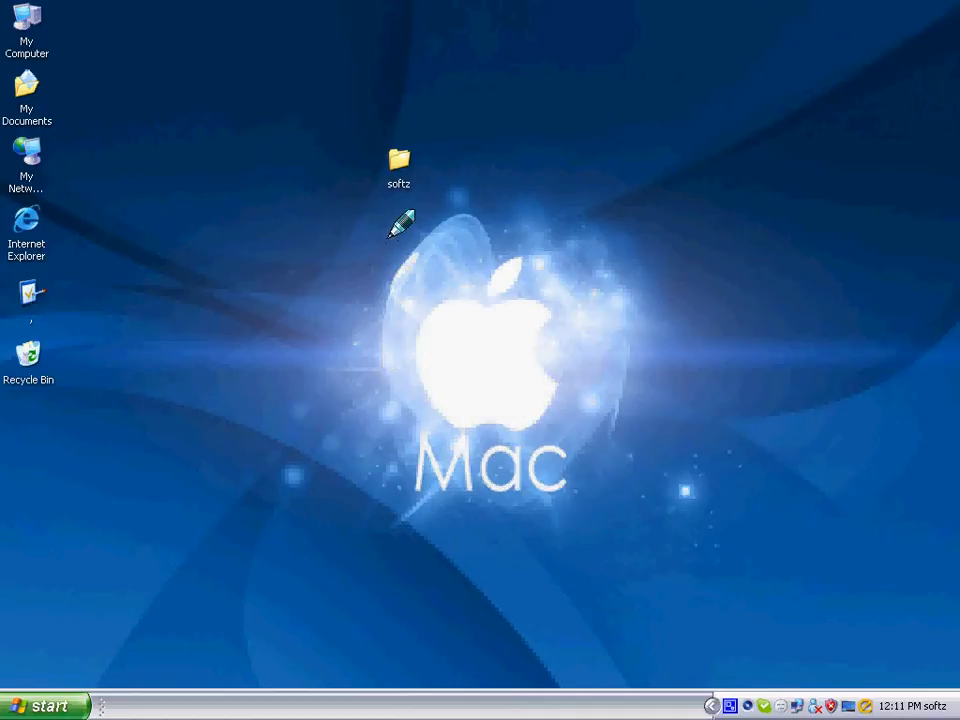